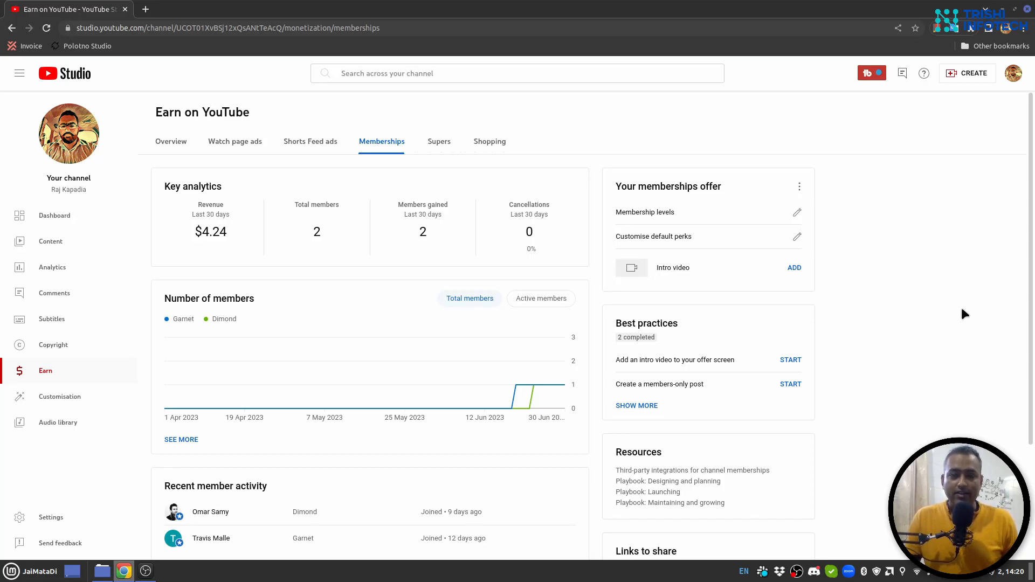
{"action": "mouse_move", "coordinate": [971, 313]}
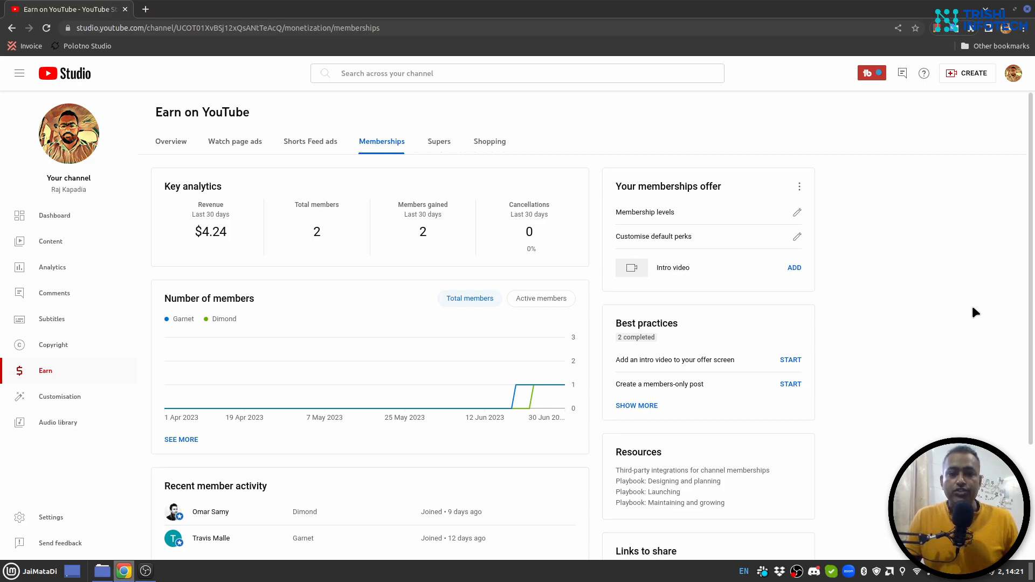
{"action": "mouse_move", "coordinate": [977, 310]}
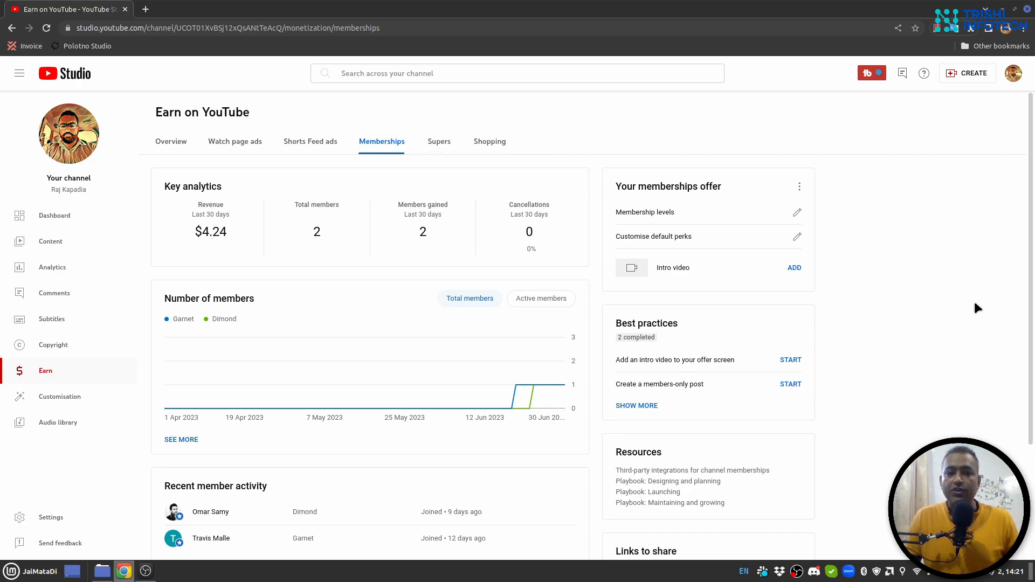
{"action": "mouse_move", "coordinate": [809, 220]}
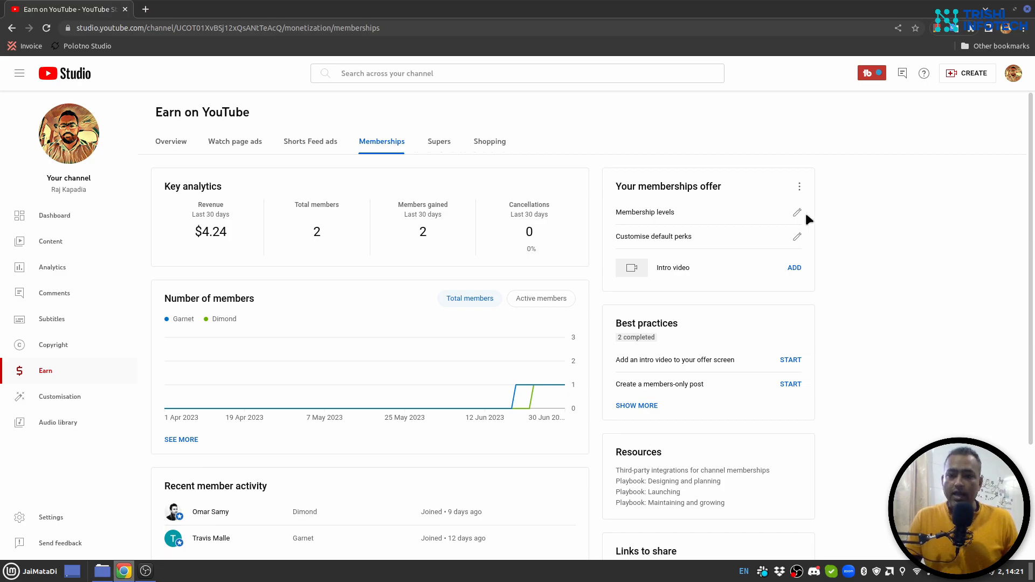
- Open the memberships offer editor to review the Garnet, Ruby and Dimond levels
{"action": "left_click", "coordinate": [797, 212]}
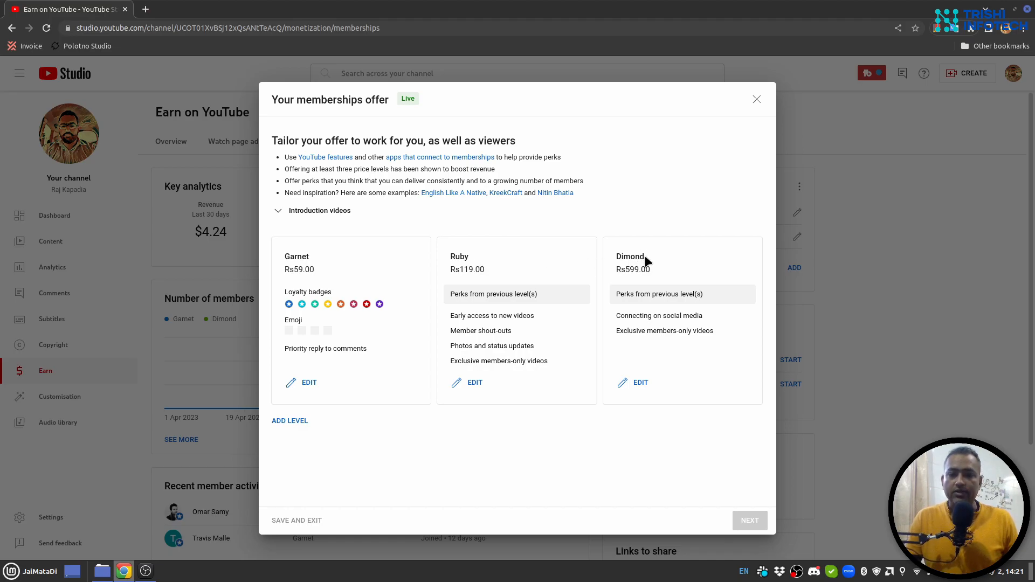
{"action": "mouse_move", "coordinate": [319, 277]}
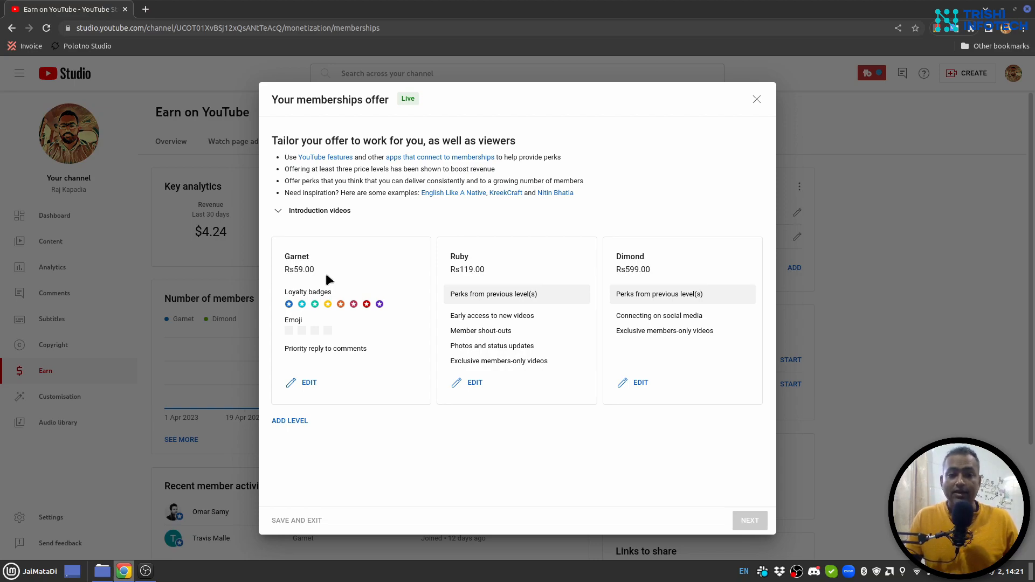
{"action": "mouse_move", "coordinate": [343, 317]}
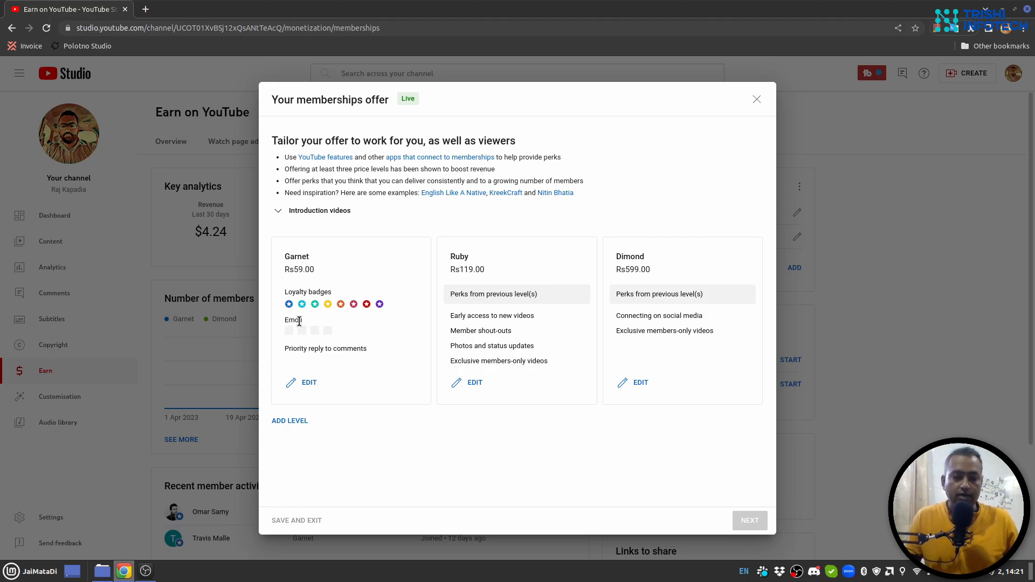
{"action": "mouse_move", "coordinate": [295, 364]}
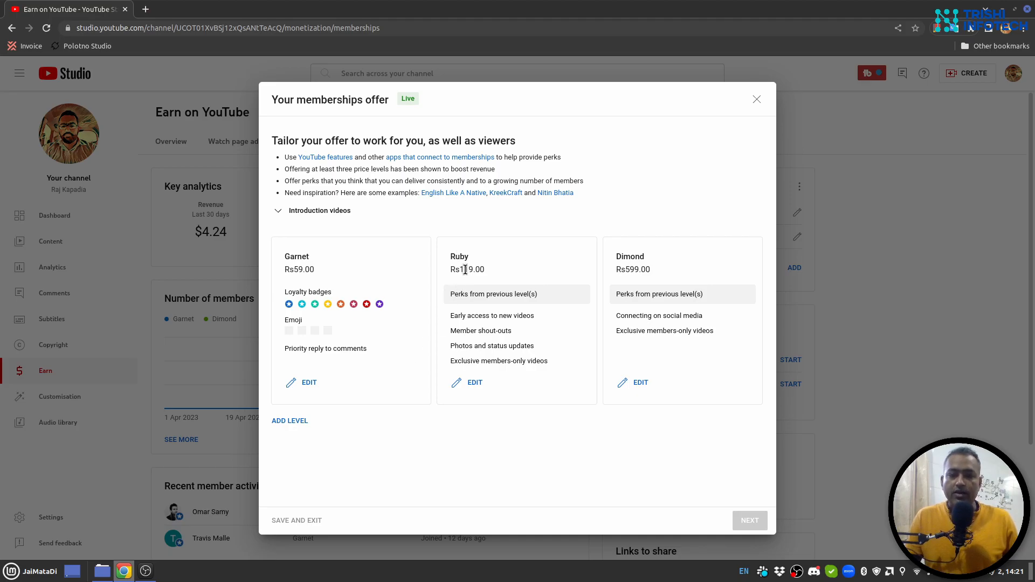
{"action": "mouse_move", "coordinate": [512, 286]}
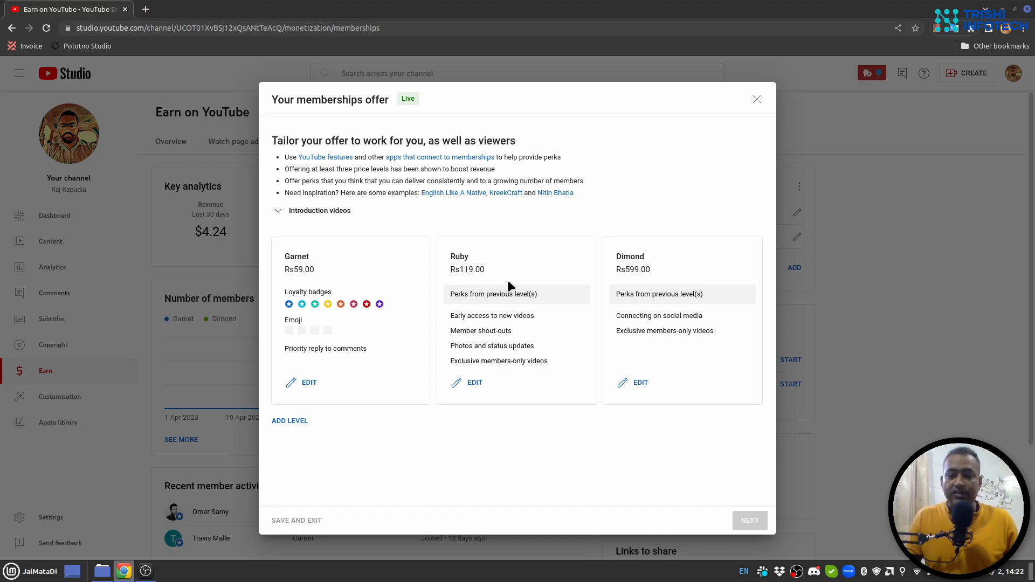
{"action": "mouse_move", "coordinate": [517, 264]}
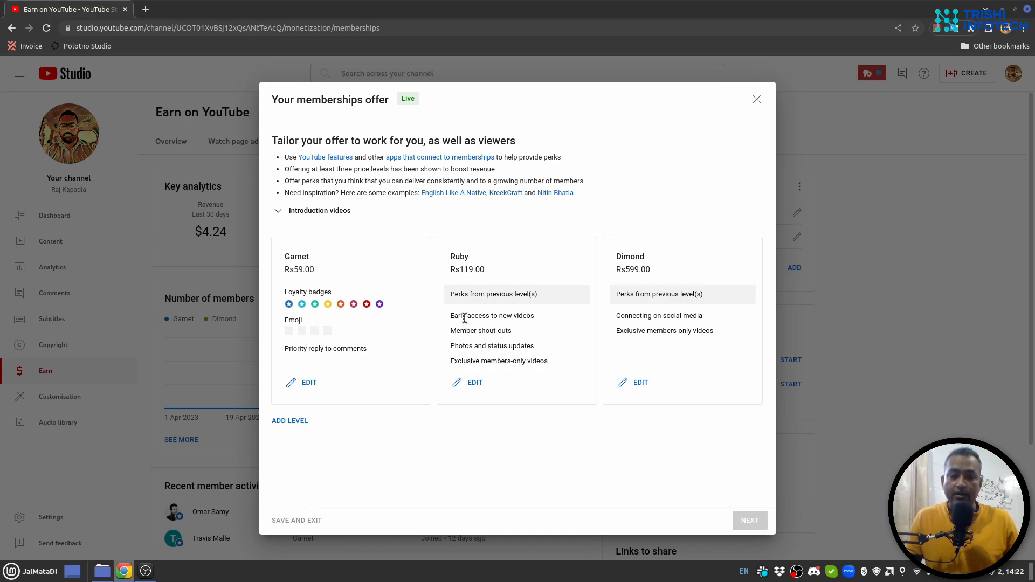
{"action": "mouse_move", "coordinate": [505, 342]}
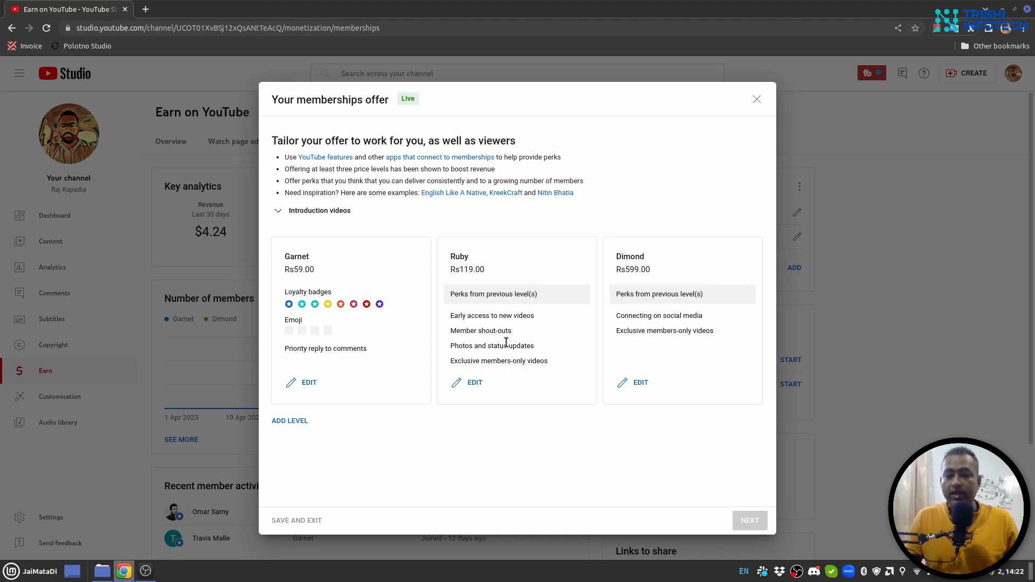
{"action": "mouse_move", "coordinate": [517, 311]}
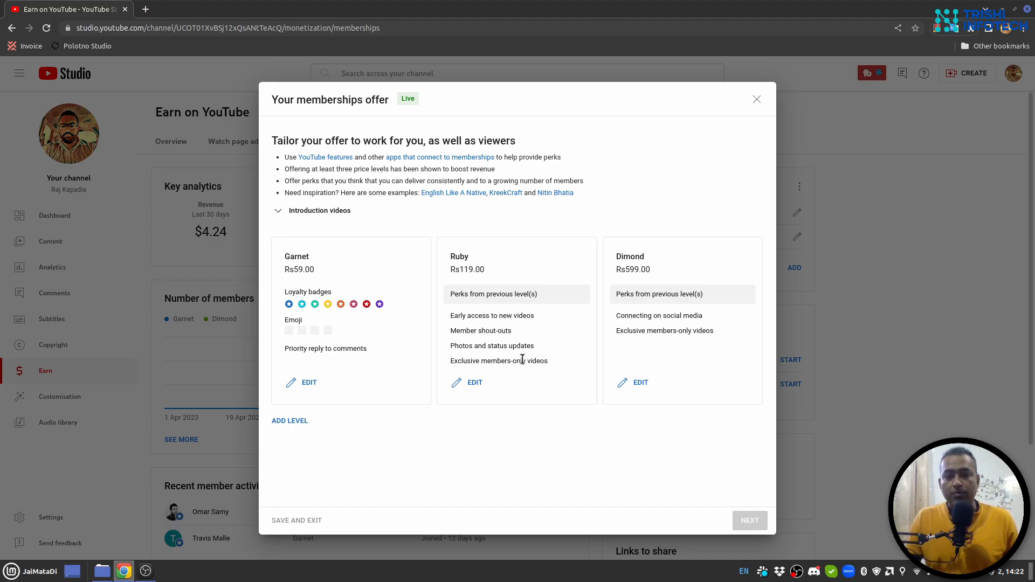
{"action": "mouse_move", "coordinate": [640, 267]}
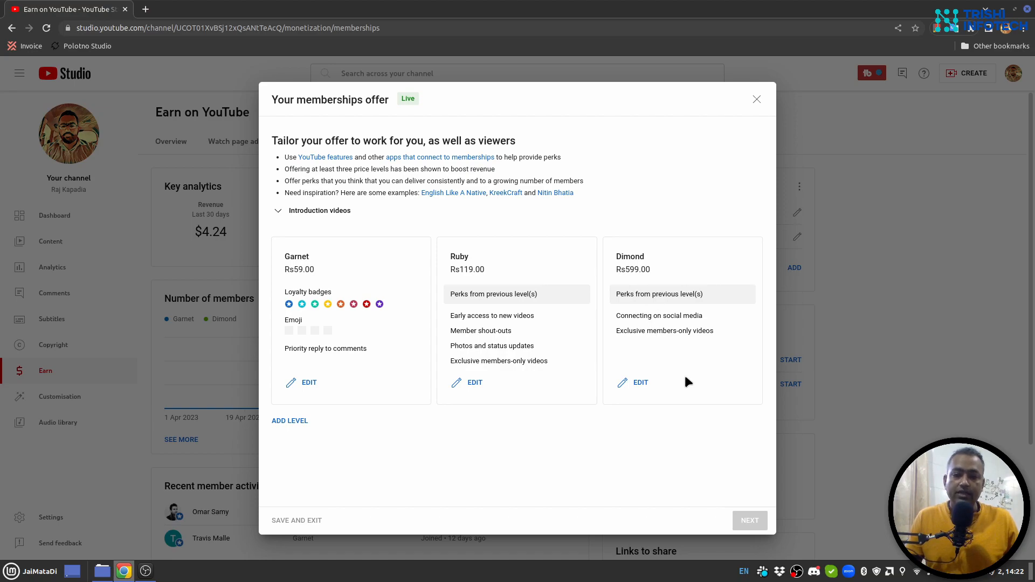
{"action": "mouse_move", "coordinate": [636, 318]}
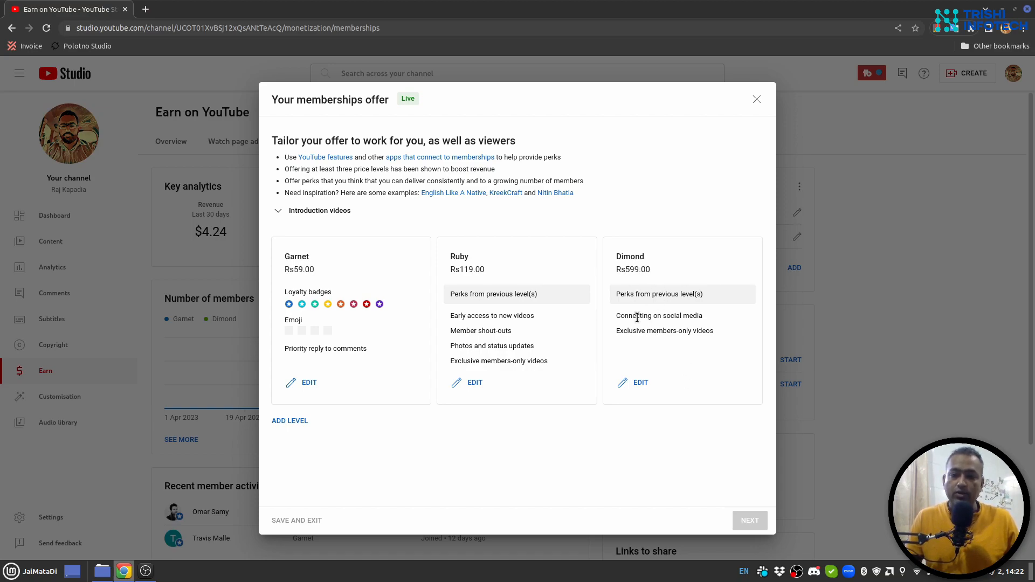
{"action": "mouse_move", "coordinate": [630, 353]}
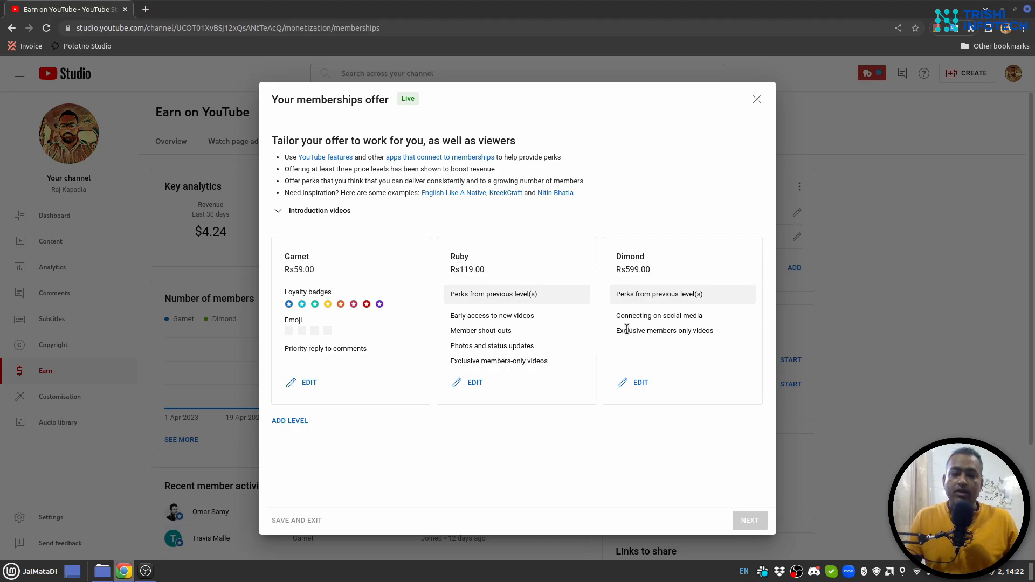
{"action": "mouse_move", "coordinate": [630, 329]}
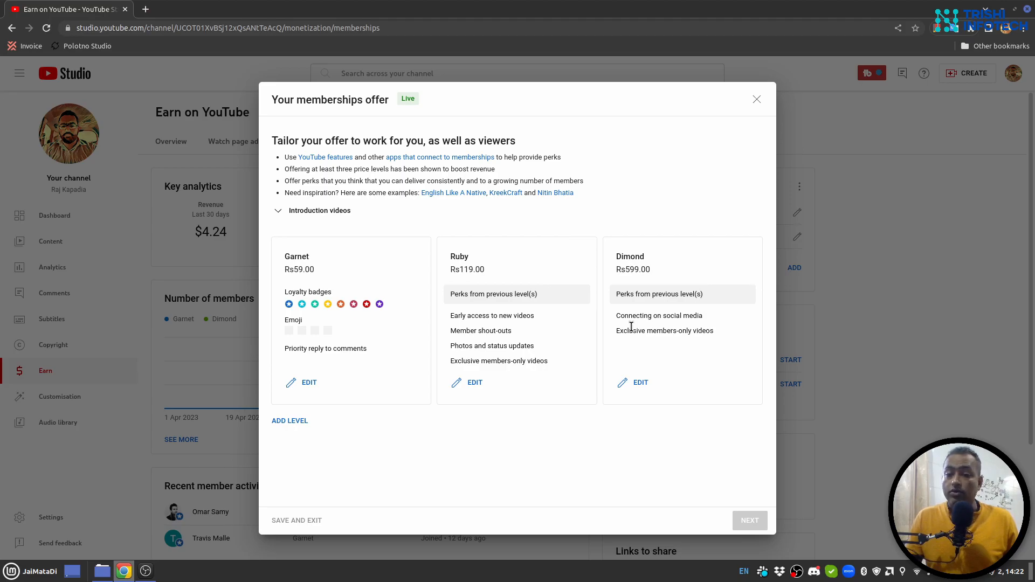
{"action": "mouse_move", "coordinate": [859, 368]}
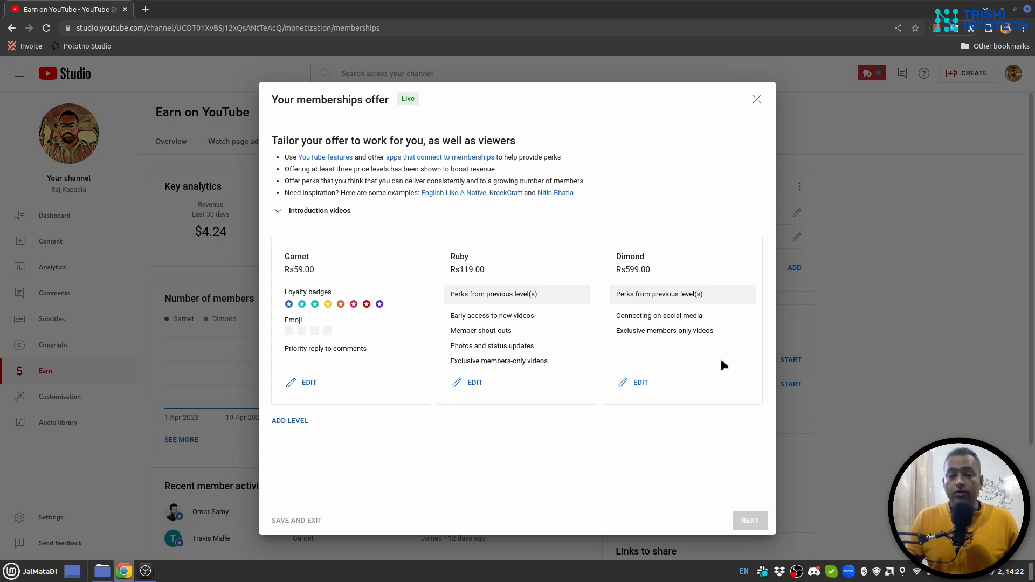
{"action": "mouse_move", "coordinate": [652, 367]}
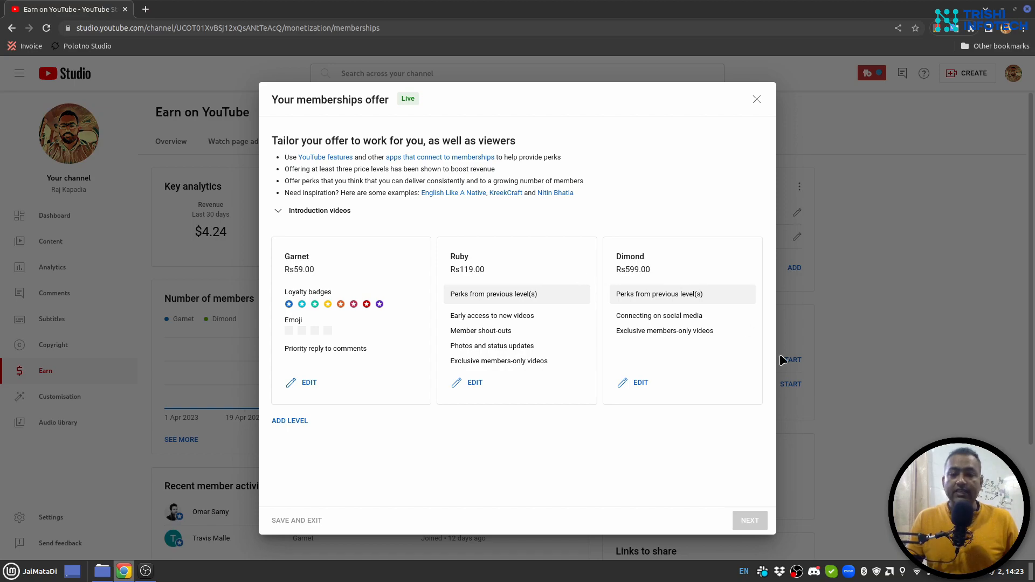
{"action": "mouse_move", "coordinate": [479, 390]}
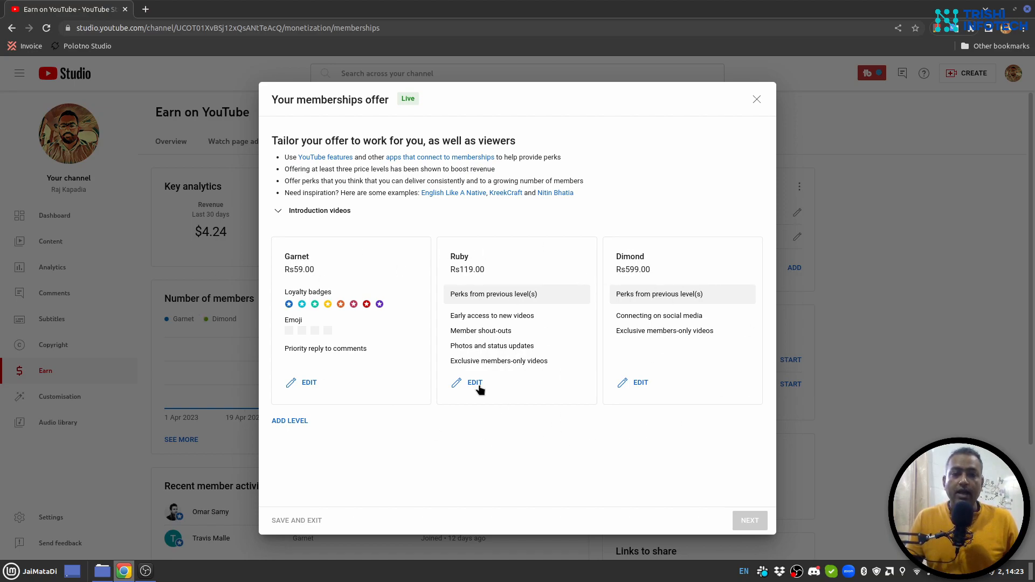
{"action": "mouse_move", "coordinate": [588, 466]}
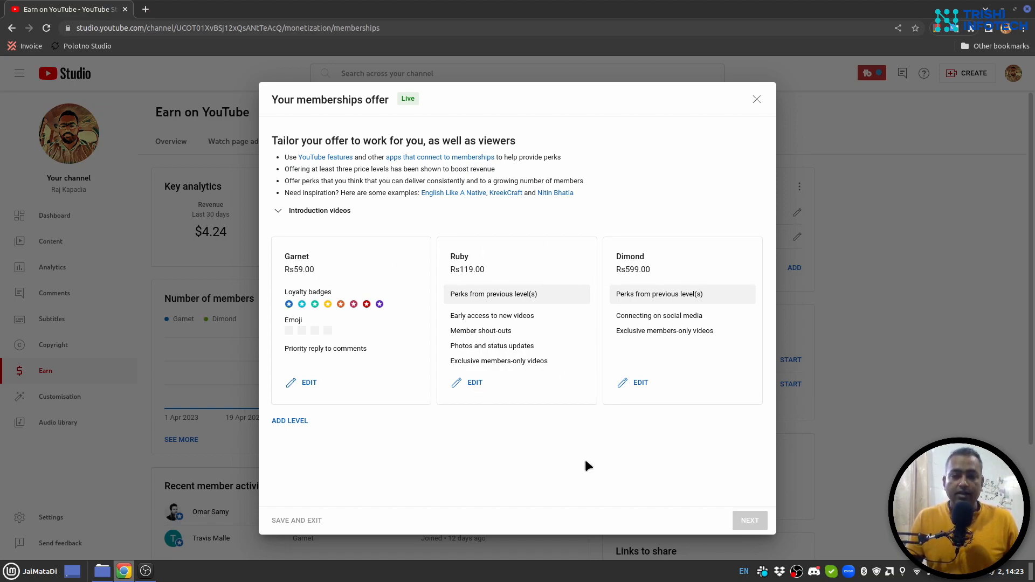